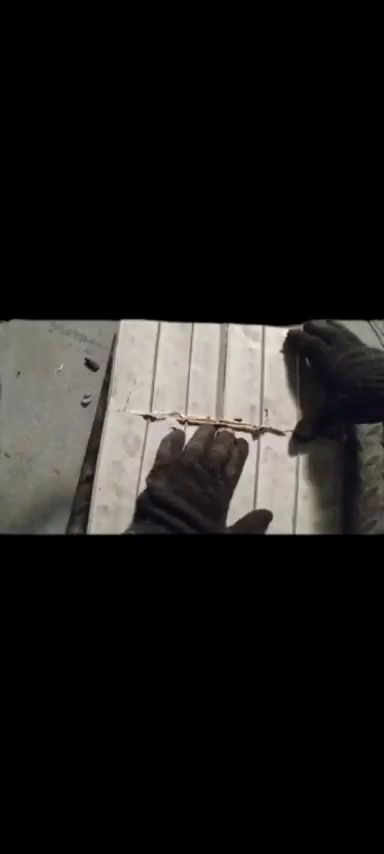
Step: Reveal the player's control overlay with title bar, seek bar and pause button over the video
left_click(192, 420)
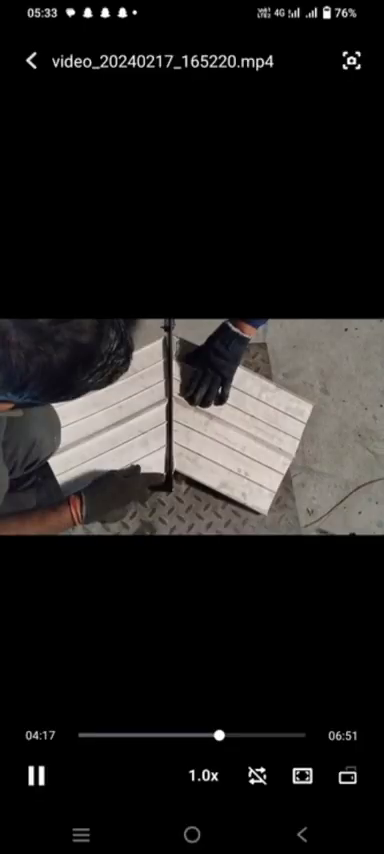